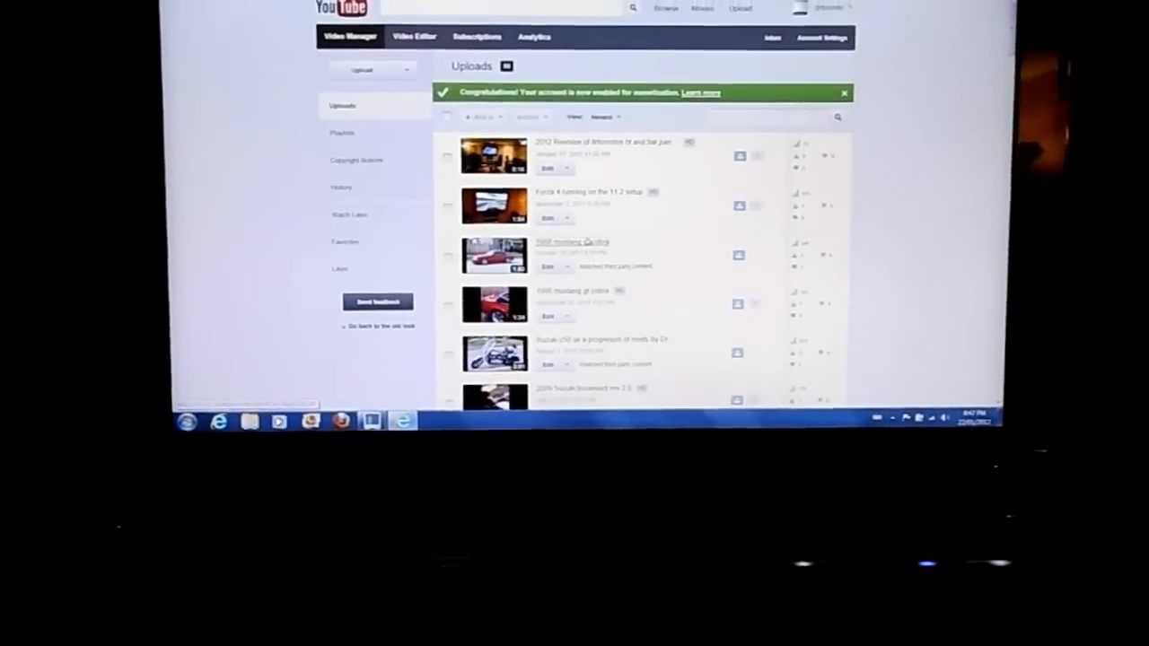
Open the '1988 mustang gt cobra' video from the Uploads list to its watch page.
left_click(574, 296)
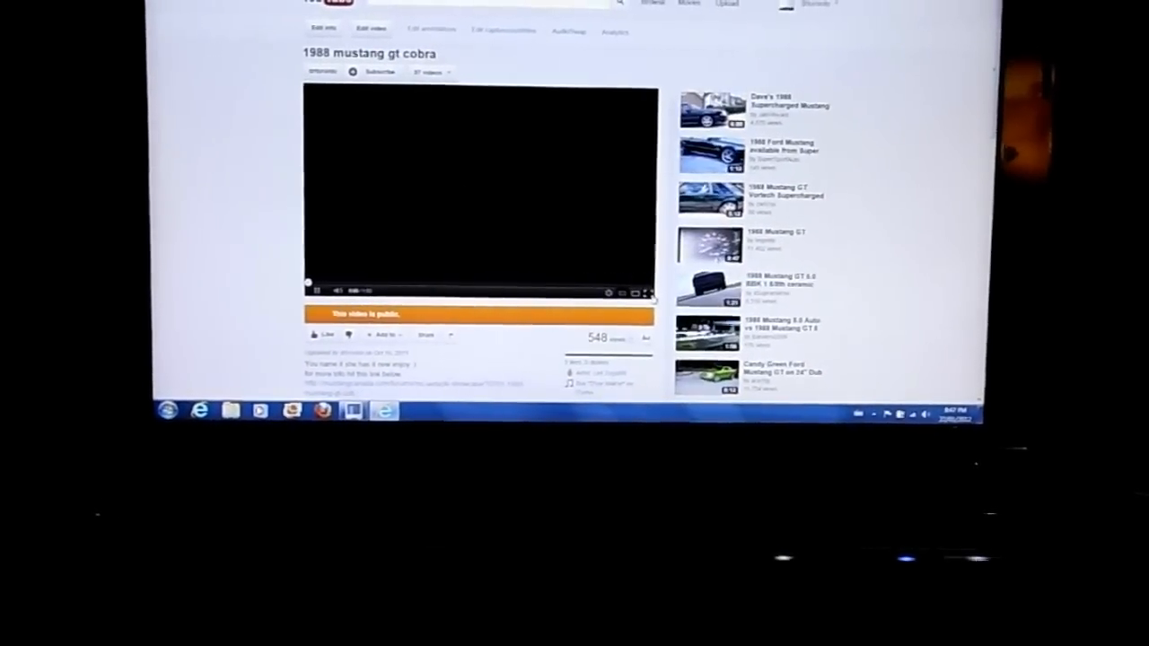